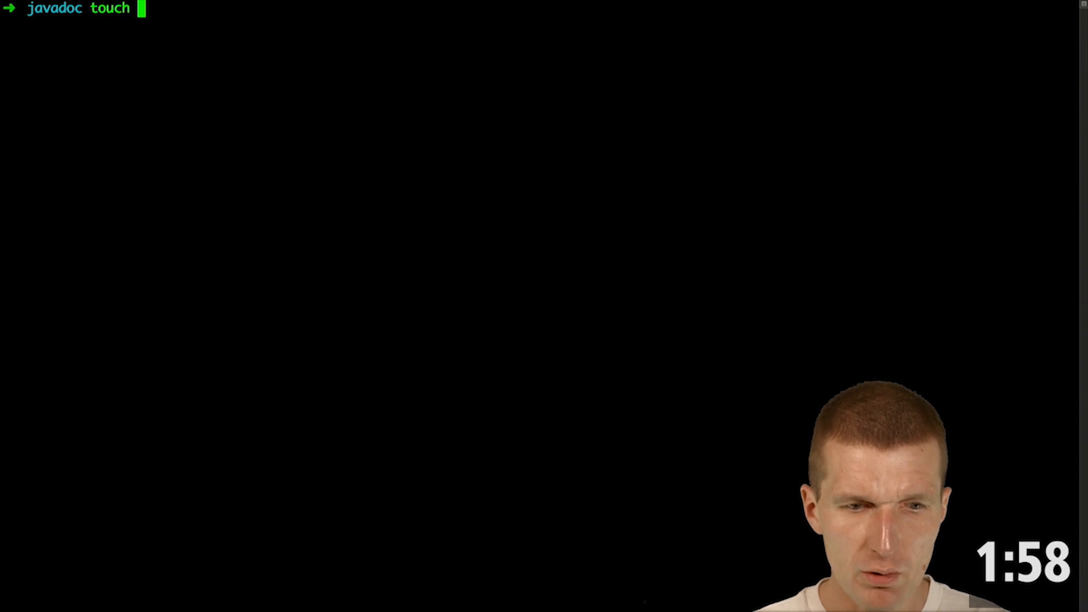
Create Hello.java in Terminal and open it in a new VS Code window
text(Hello)
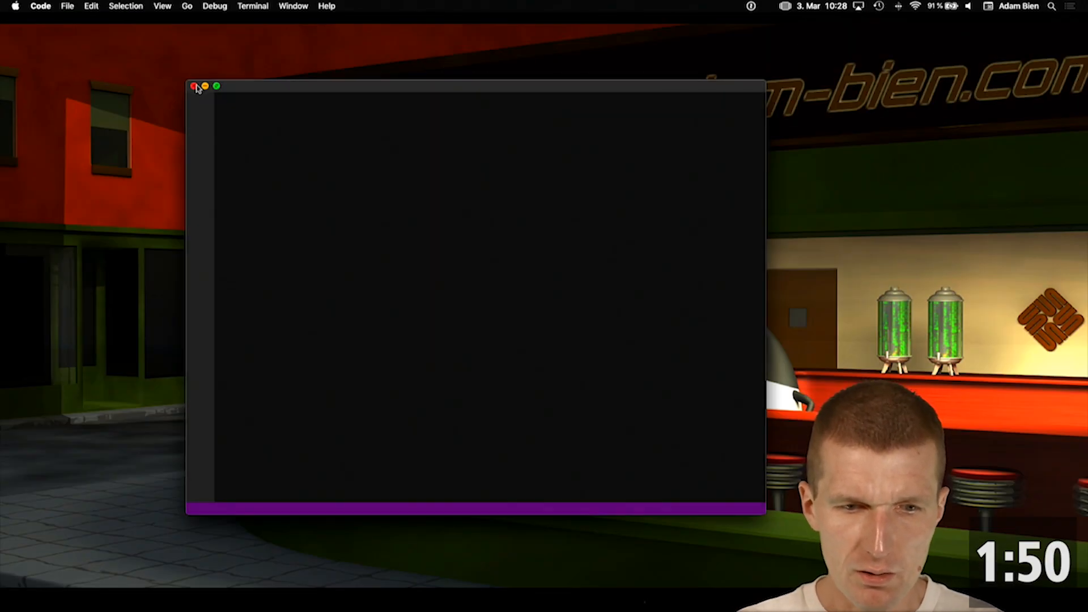
Write the Hello Javadoc, 'public class Hello', and an empty greet() method
click(217, 86)
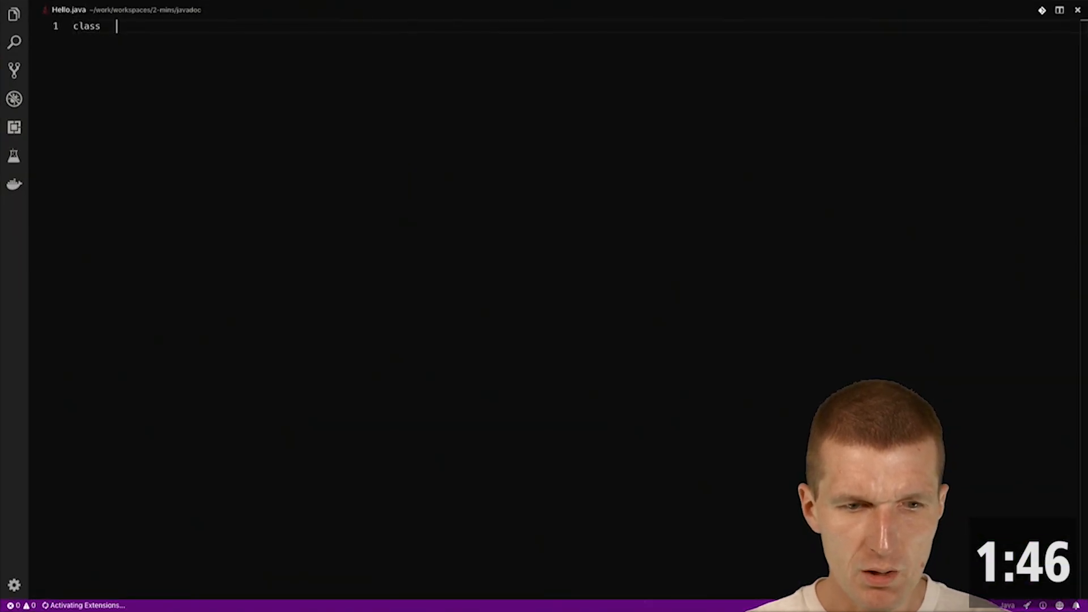
text(s)
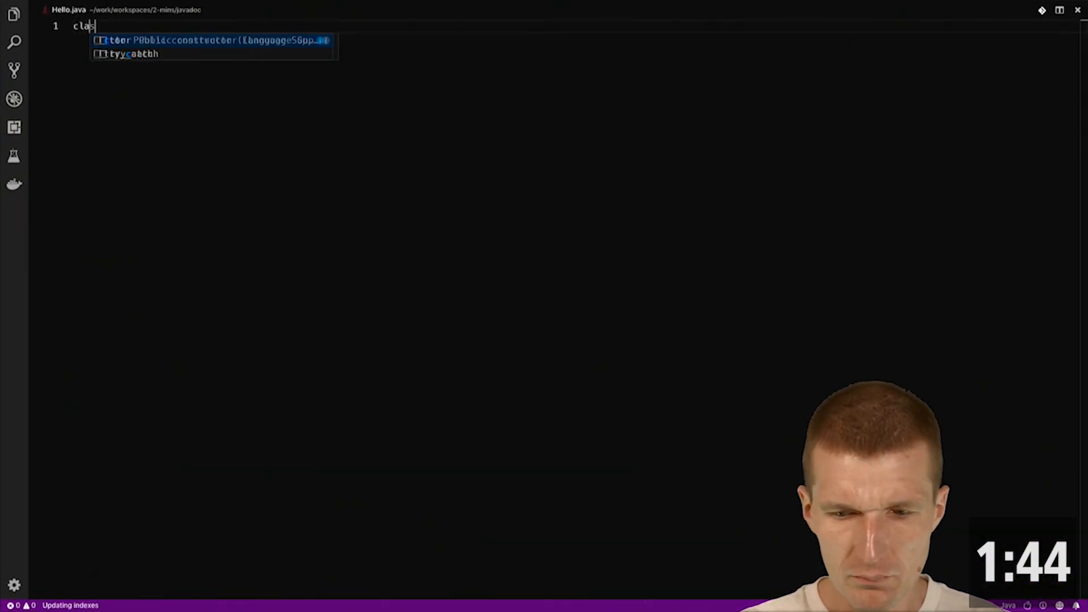
text(s Hello {)
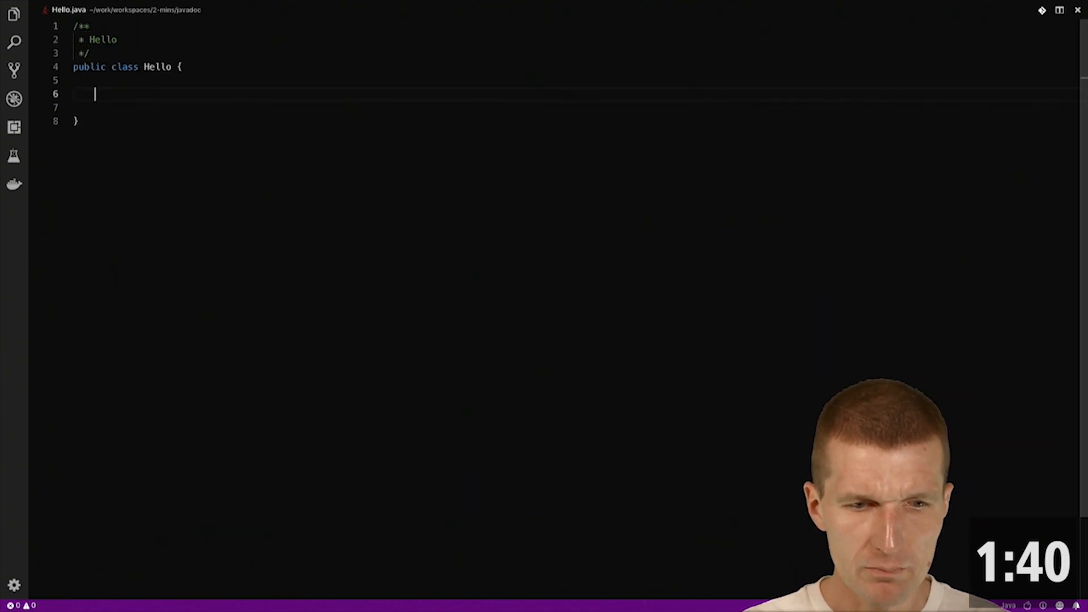
text(public void)
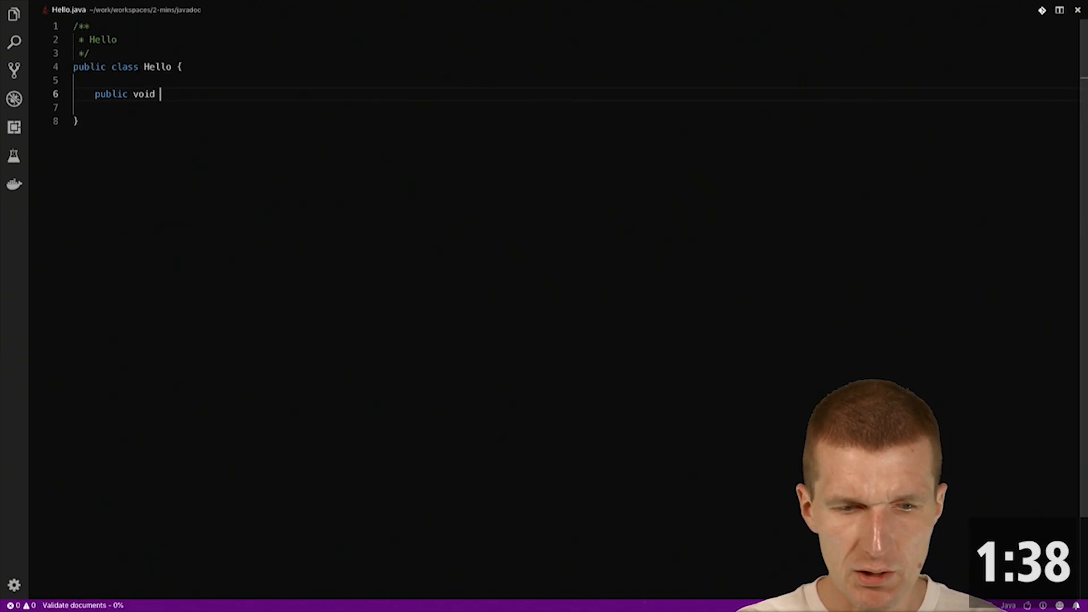
text(greet() {)
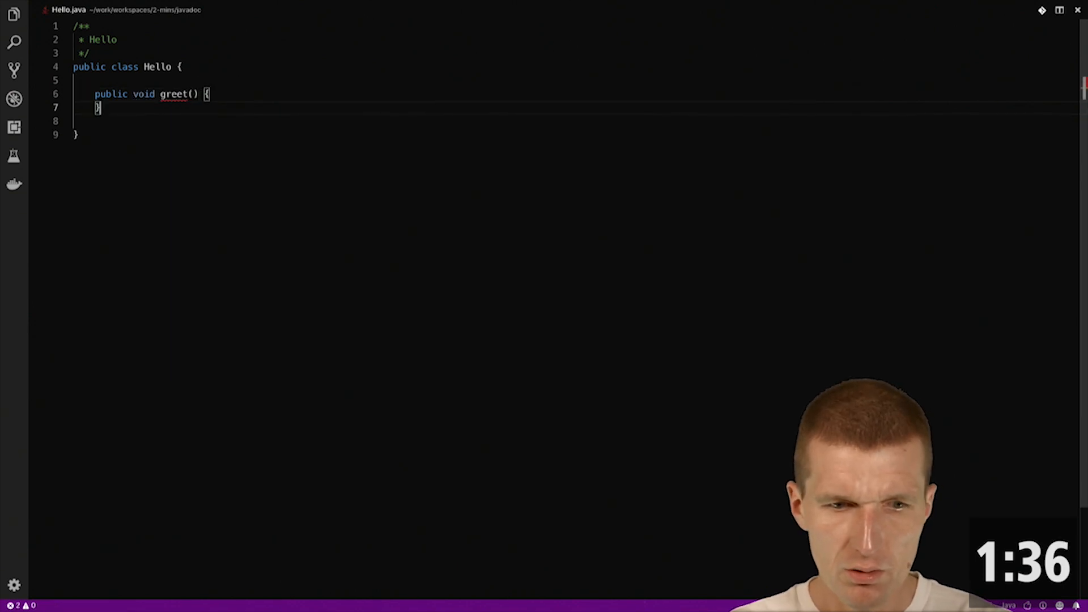
key(Enter)
text(/**)
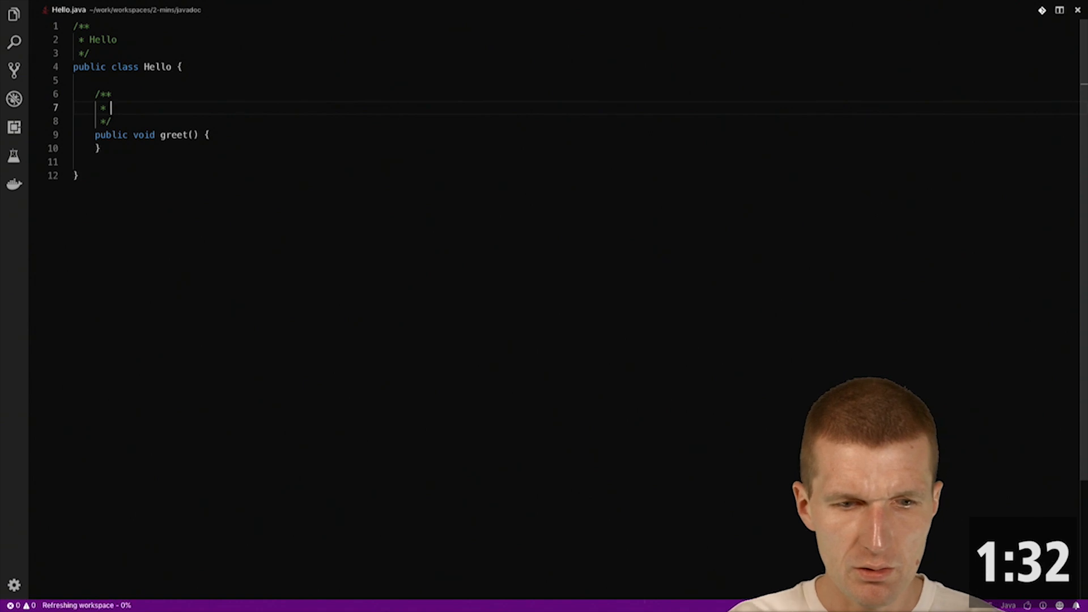
Document greet as 'a nice method' and add goodbye() with a 'sad method' Javadoc
text(a nice method)
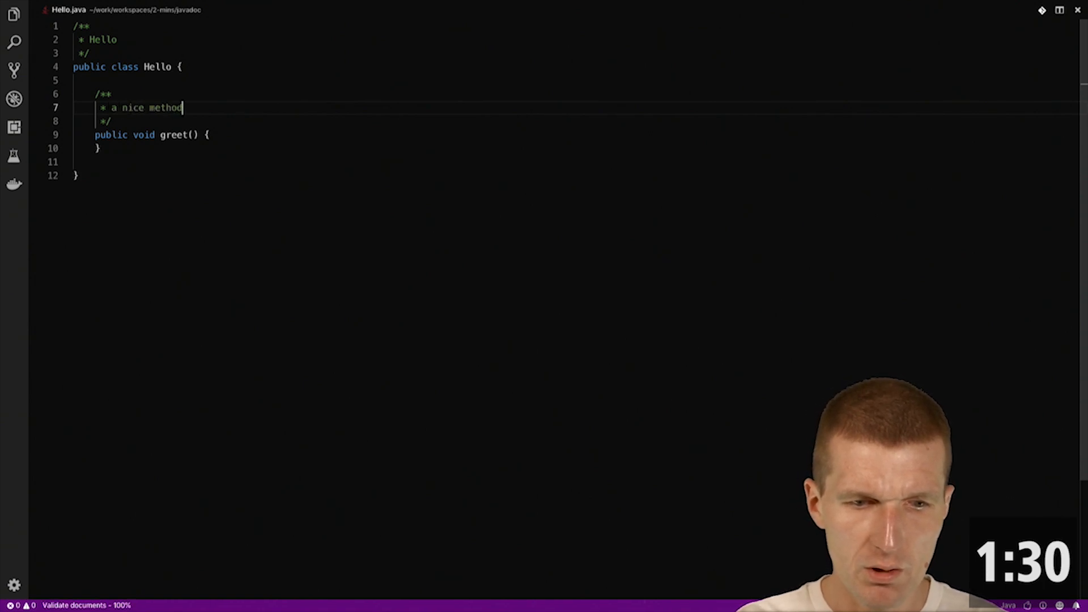
text(PMGClass)
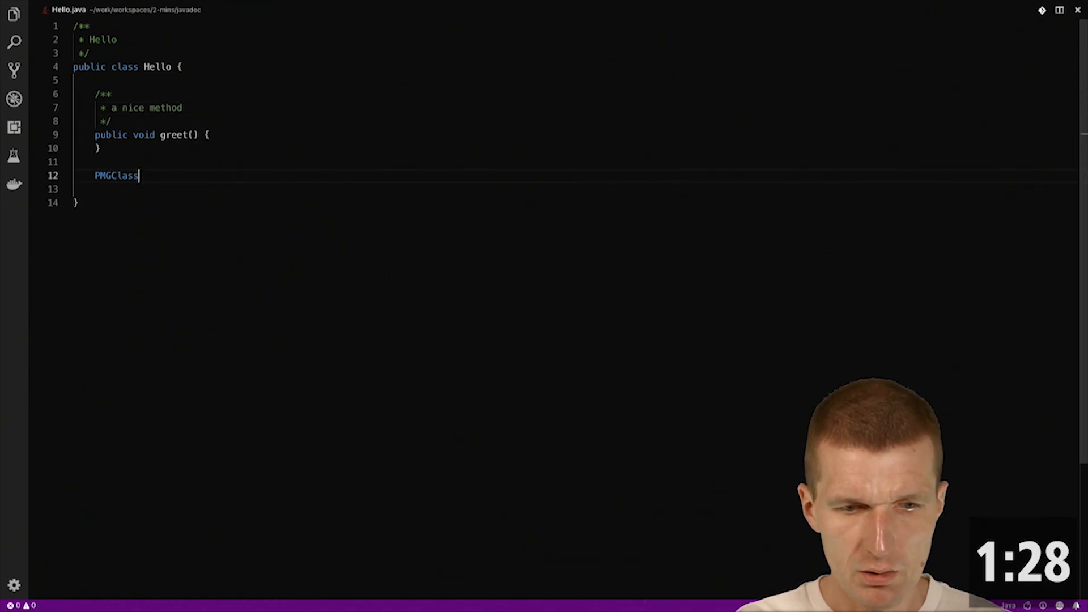
text(public void goodbye)
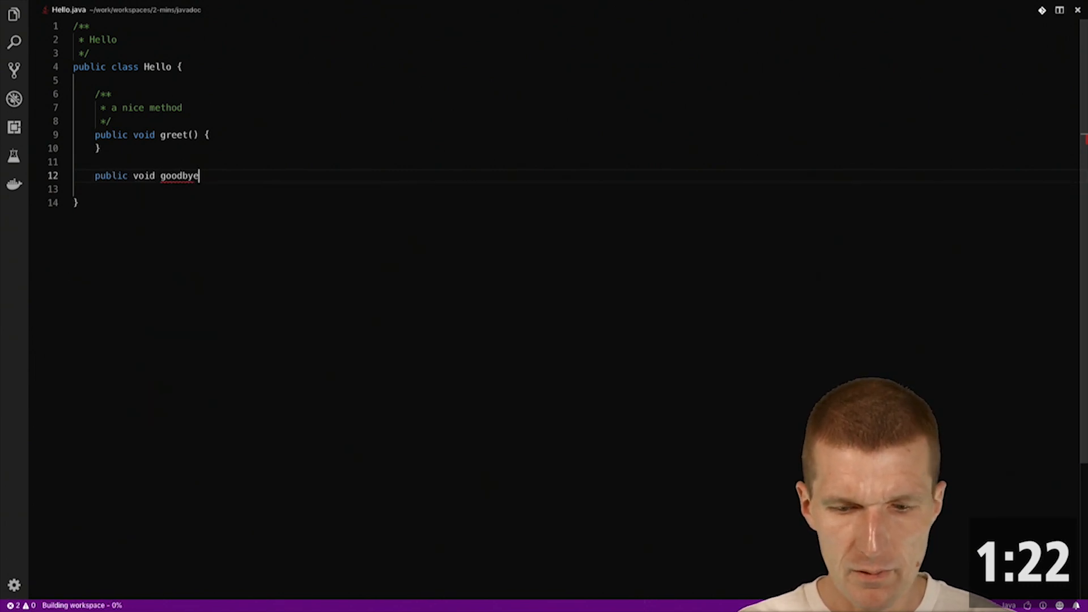
text(() {)
text(/** */)
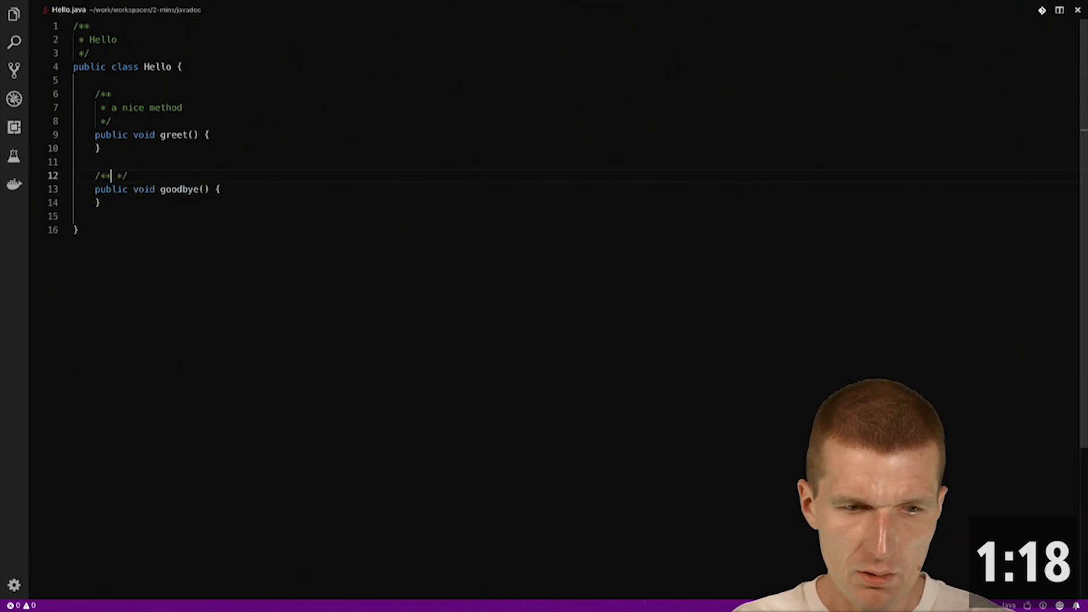
text(sad me)
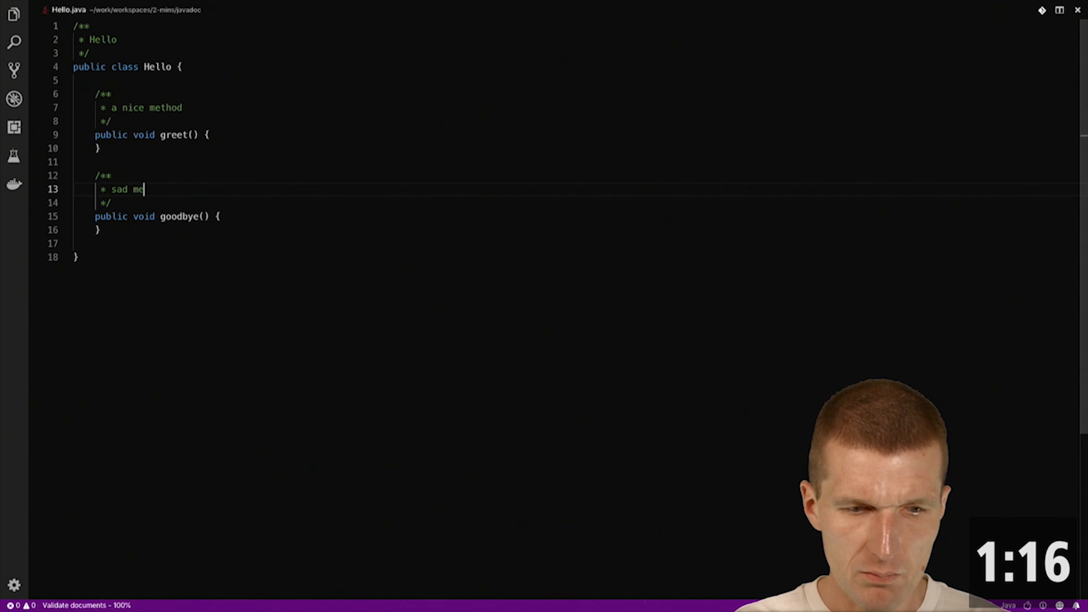
text(thod)
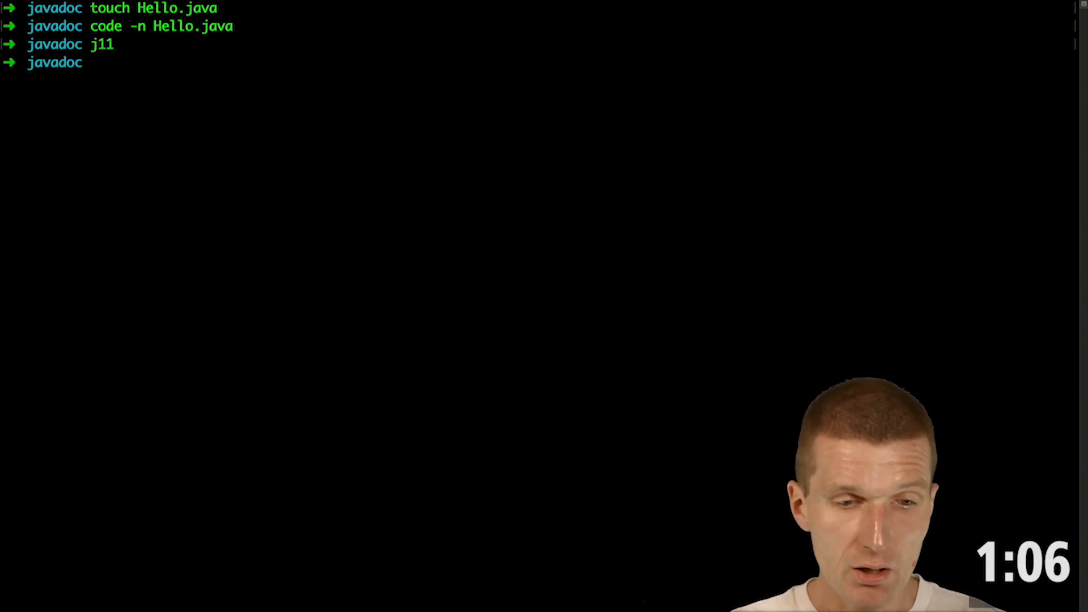
Run javadoc into a doc folder, cd into doc, and open index.html
text(javadd)
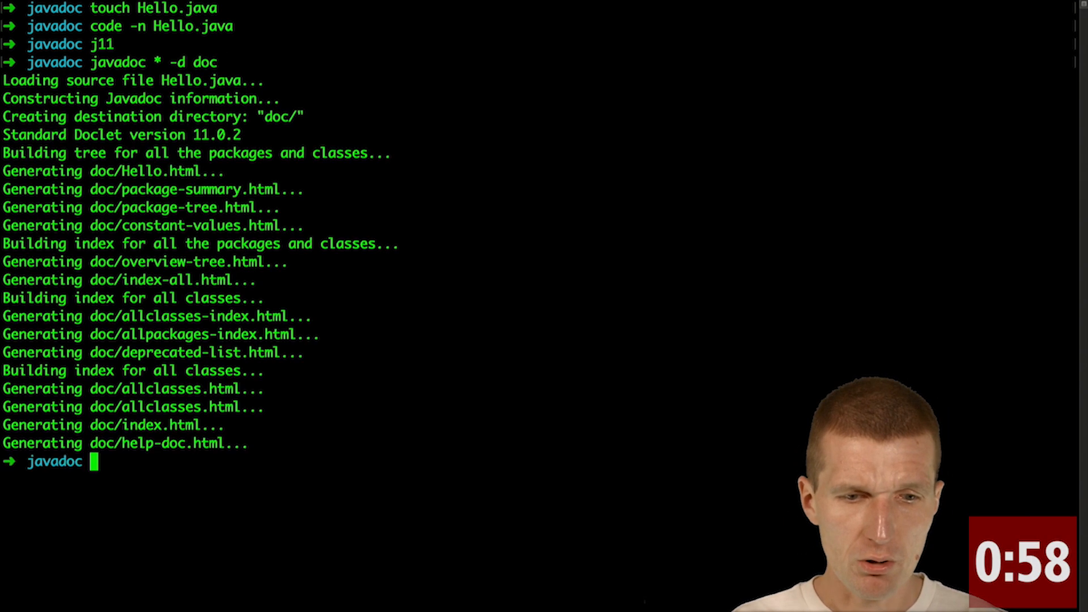
text(cd doc/)
text(open)
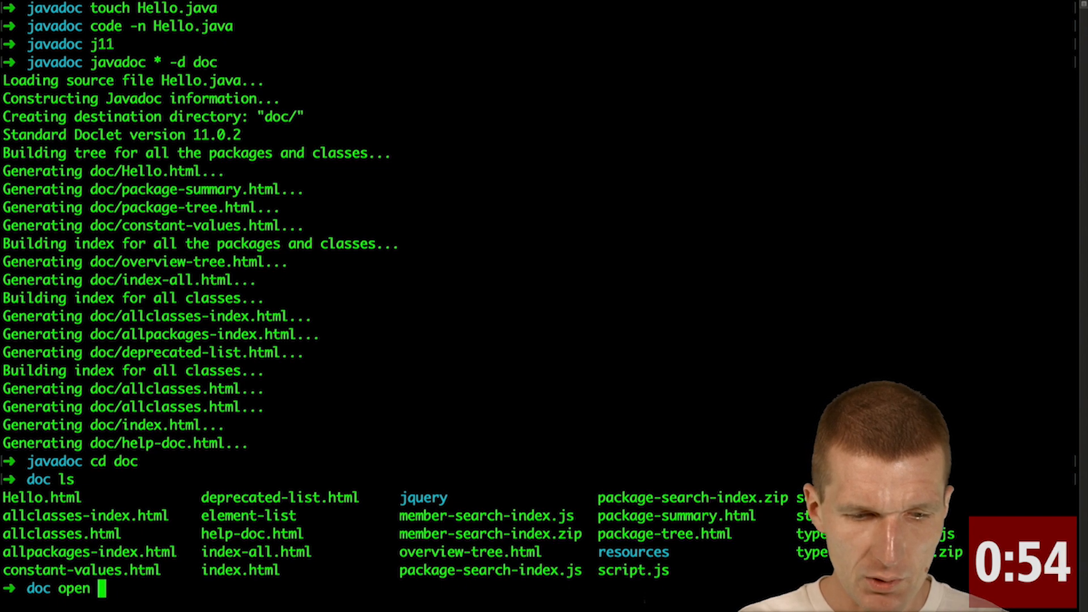
text(index.html)
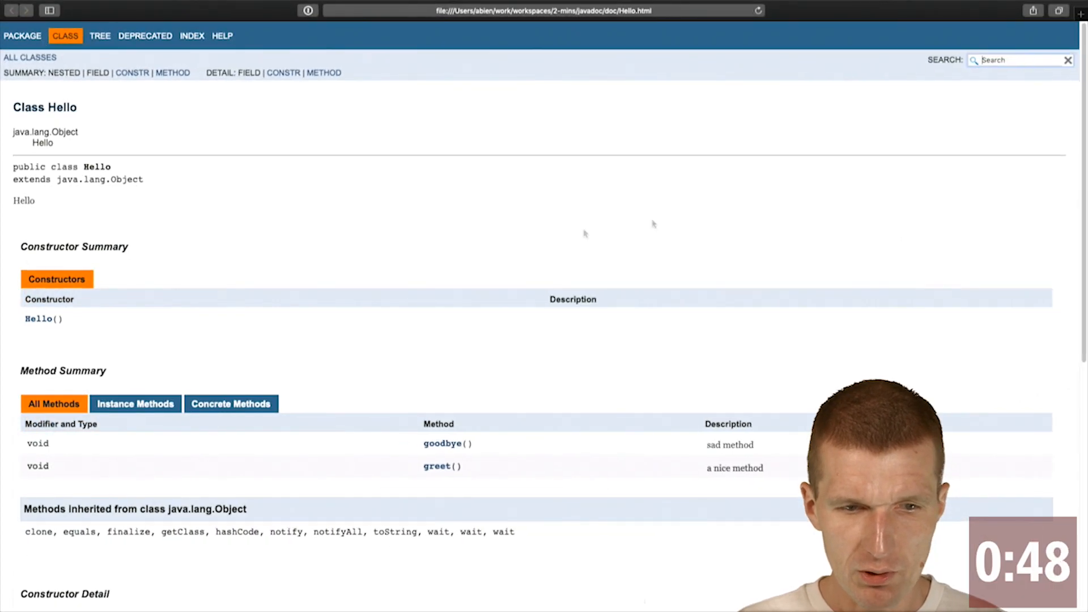
View goodbye's details, then search 'greet' and jump to Hello.greet()
click(1020, 59)
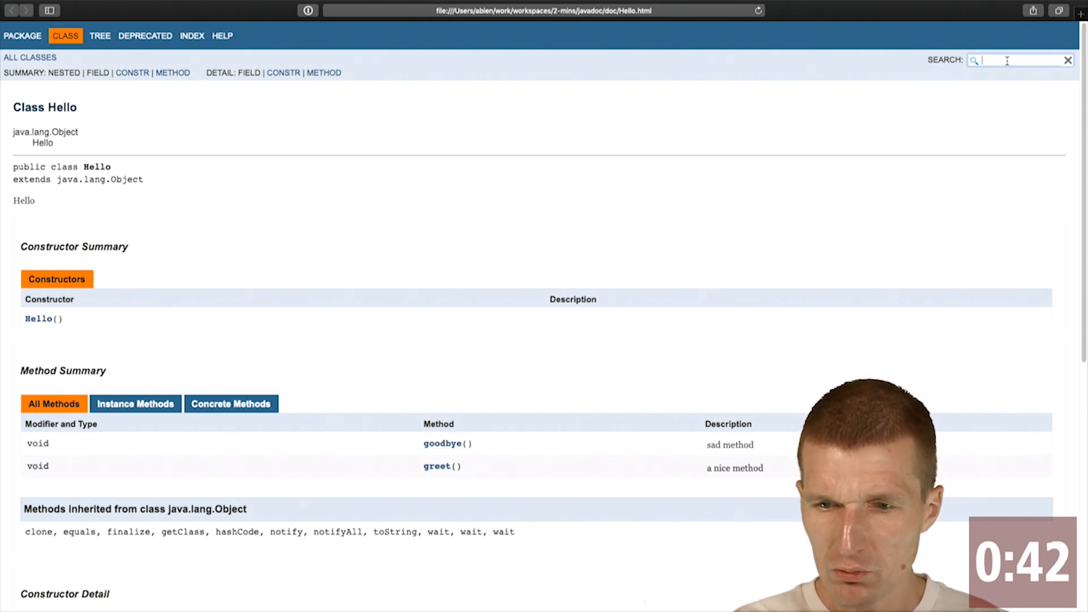
click(442, 443)
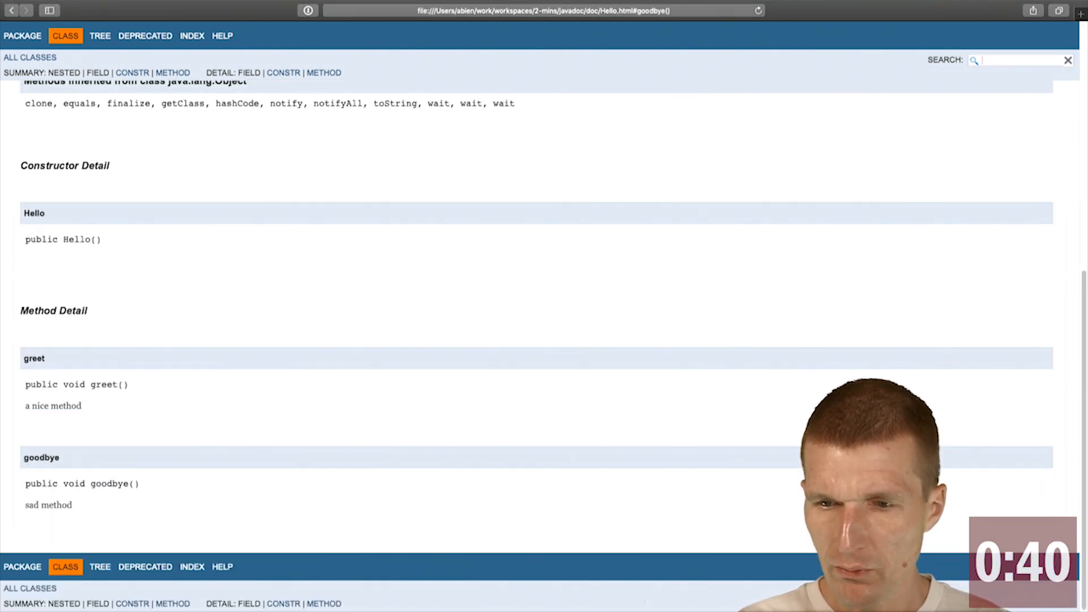
click(1013, 59)
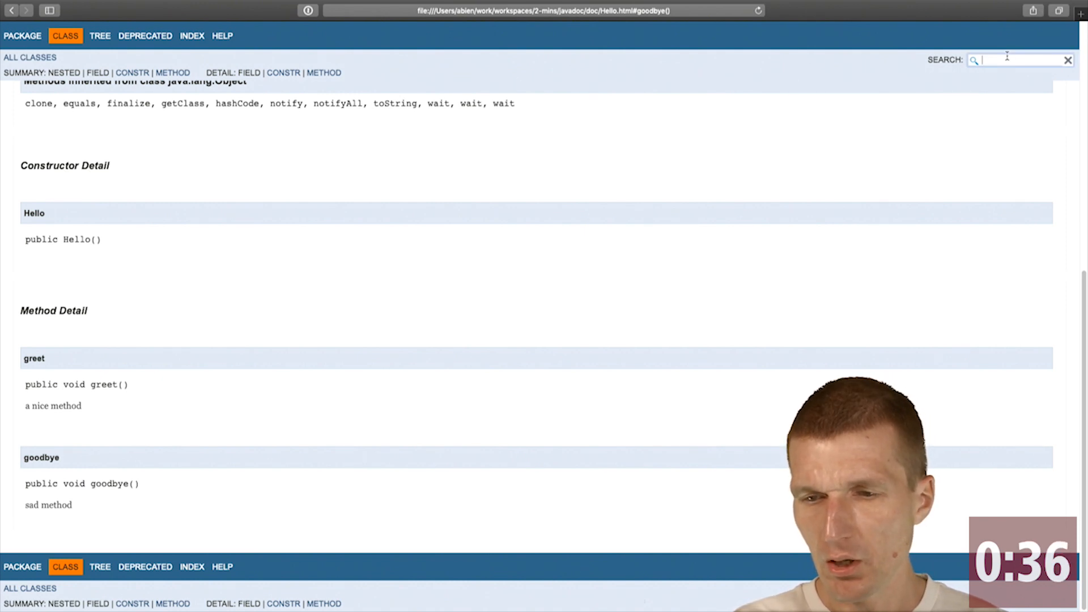
text(greet)
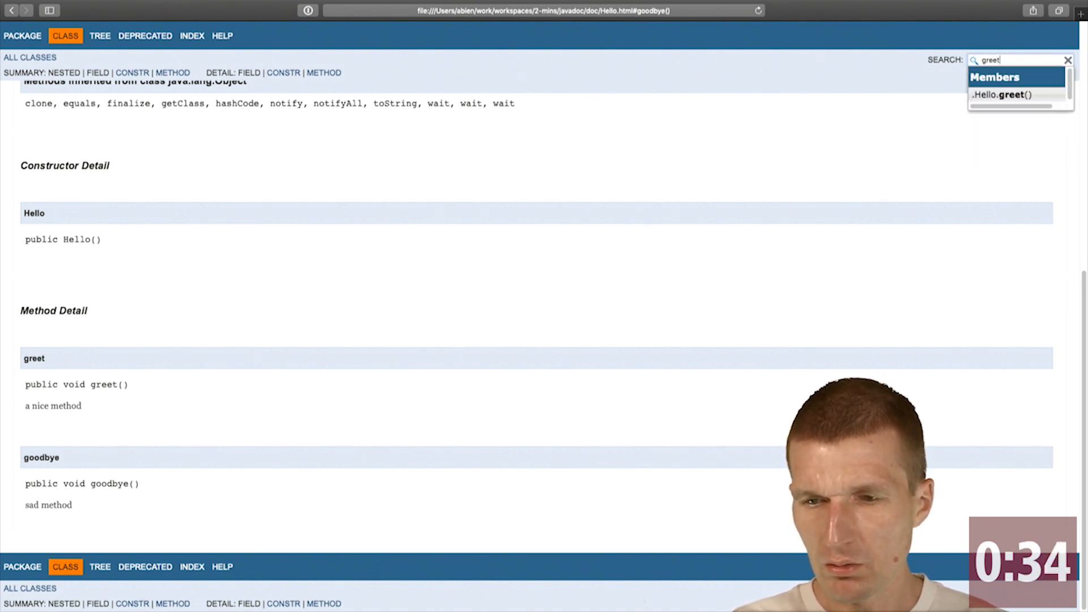
click(998, 96)
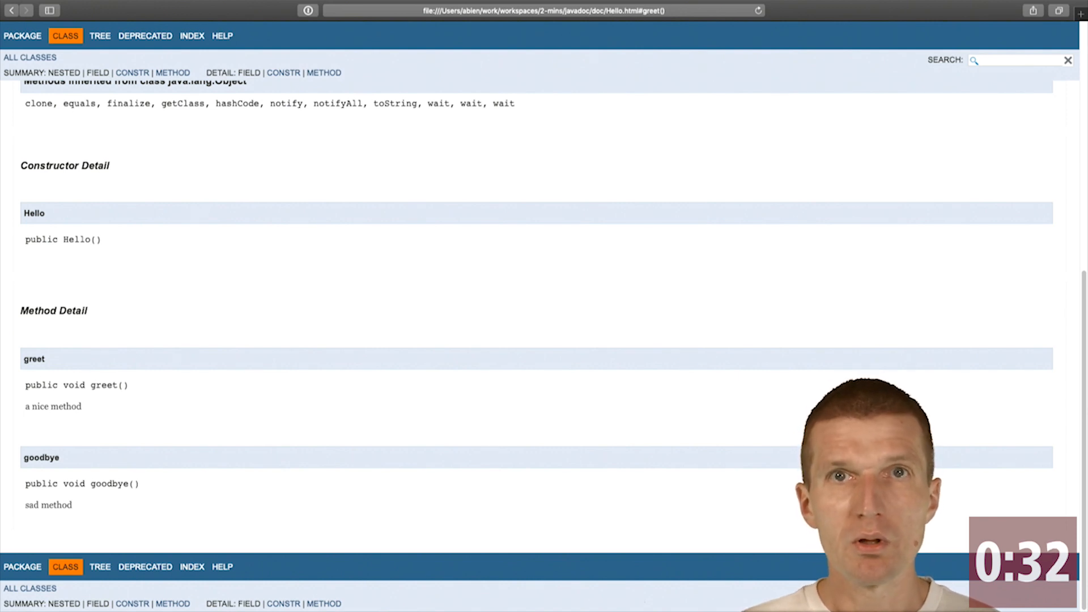